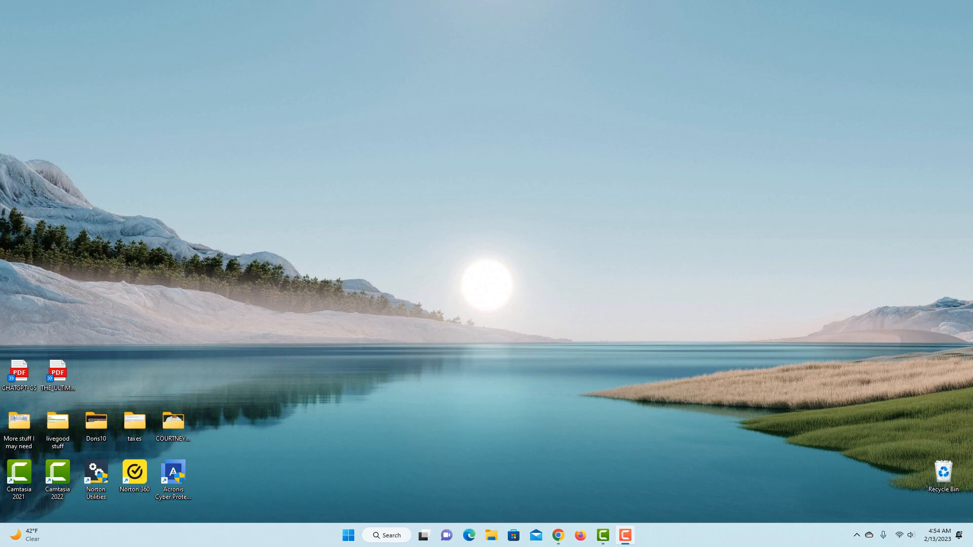
# Step: Scroll the Shop page past the supplements to Organic Super Reds, Organic Coffee and CBD Oil
pyautogui.click(557, 535)
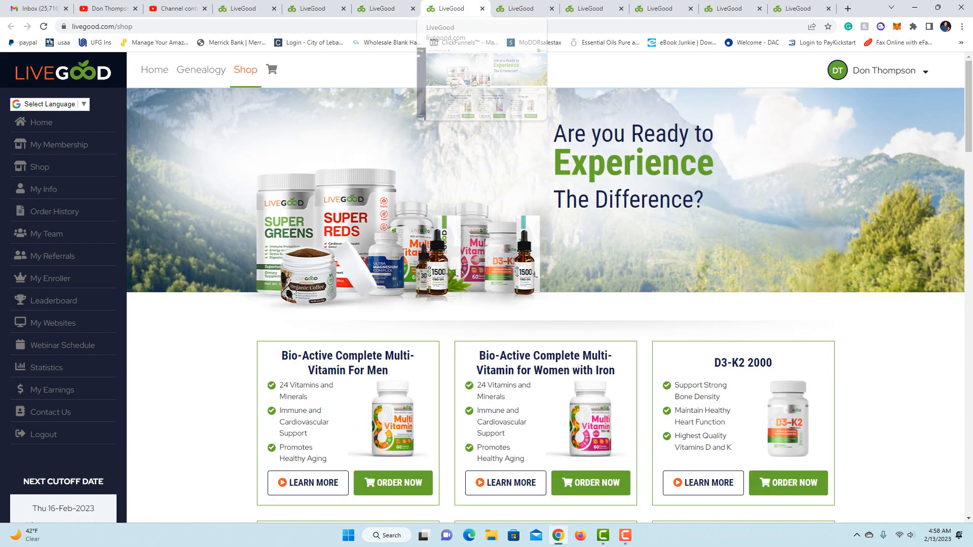
pyautogui.scroll(-3)
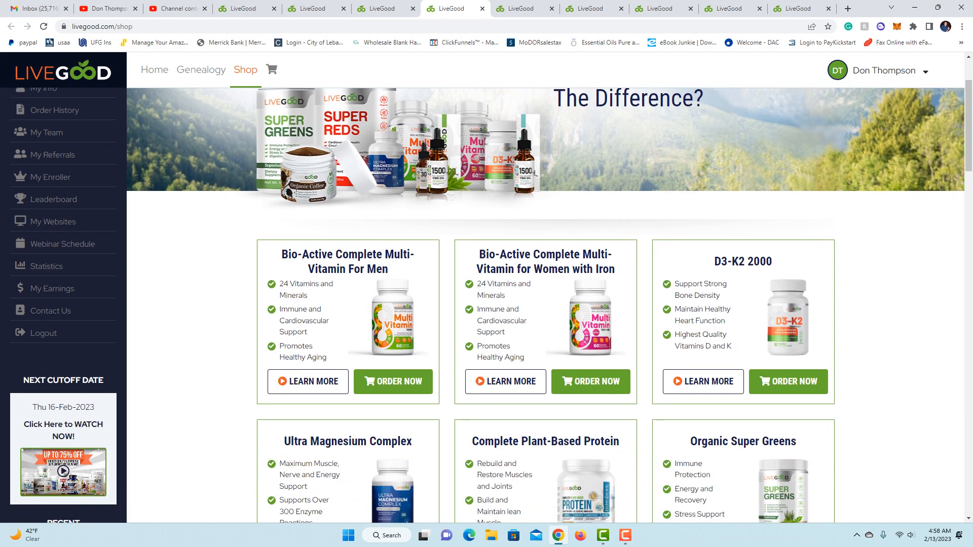
pyautogui.scroll(-3)
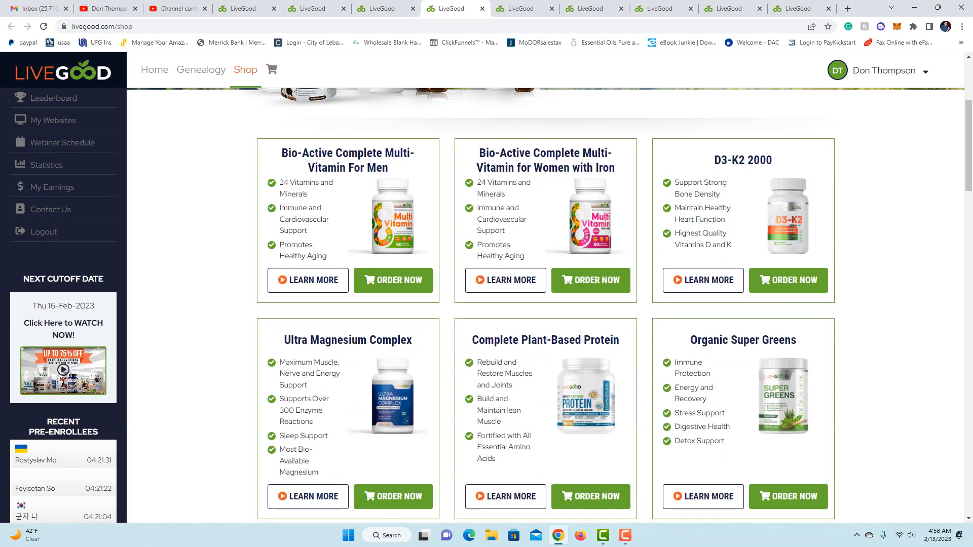
pyautogui.scroll(-3)
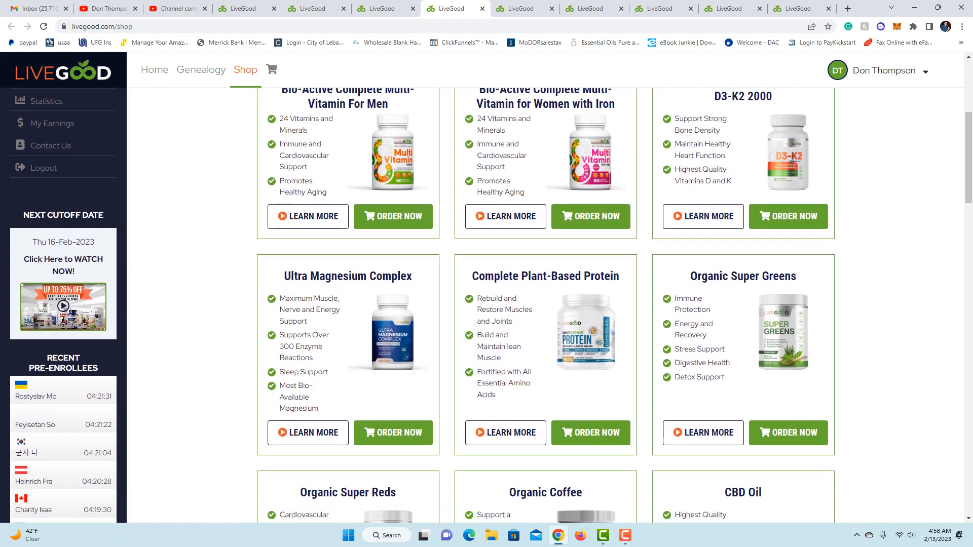
pyautogui.scroll(-3)
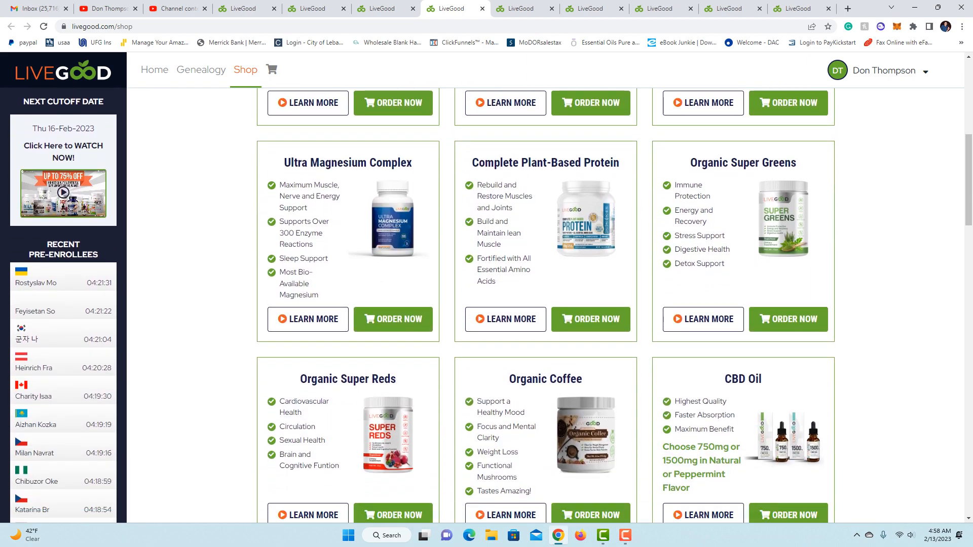
pyautogui.scroll(-3)
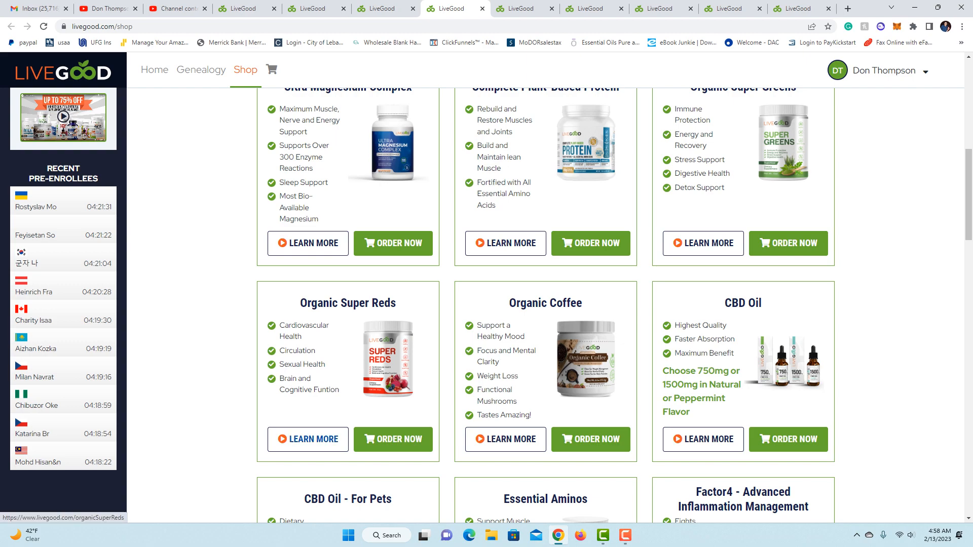
# Step: View the Organic Super Reds product page and scroll through its details
pyautogui.click(307, 439)
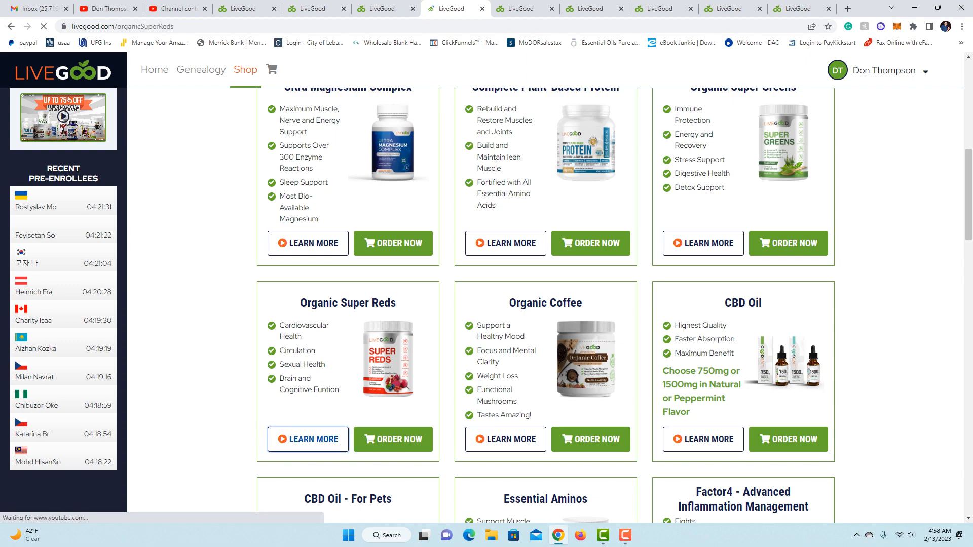
pyautogui.click(307, 439)
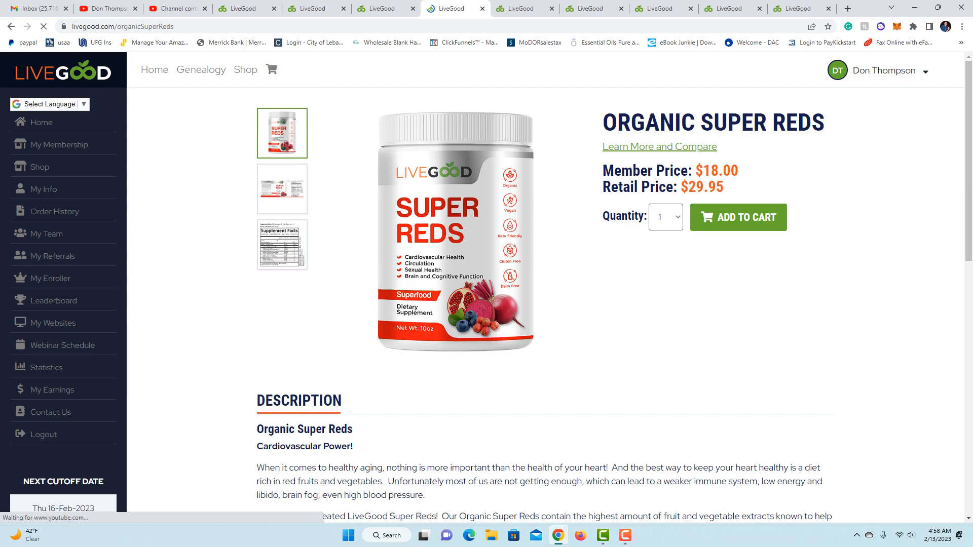
pyautogui.scroll(-3)
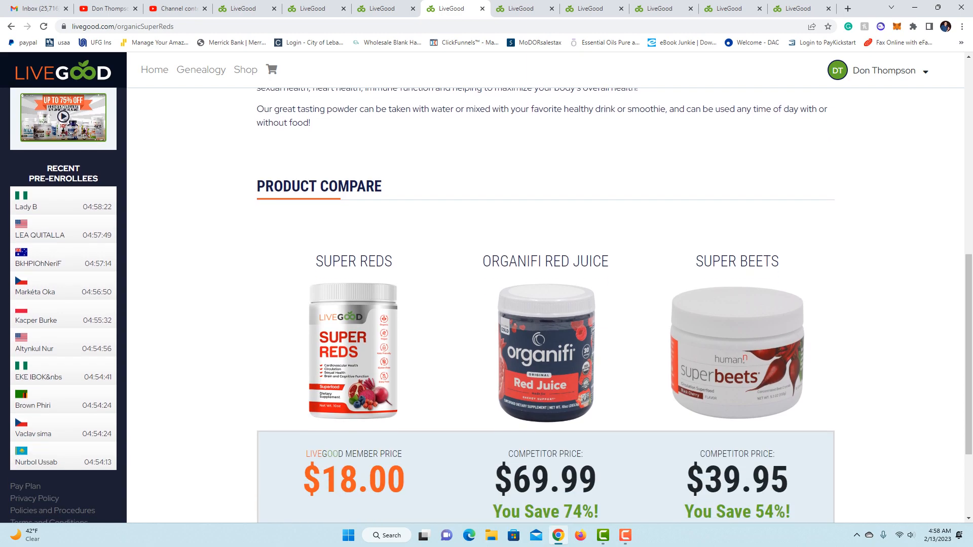
pyautogui.scroll(-3)
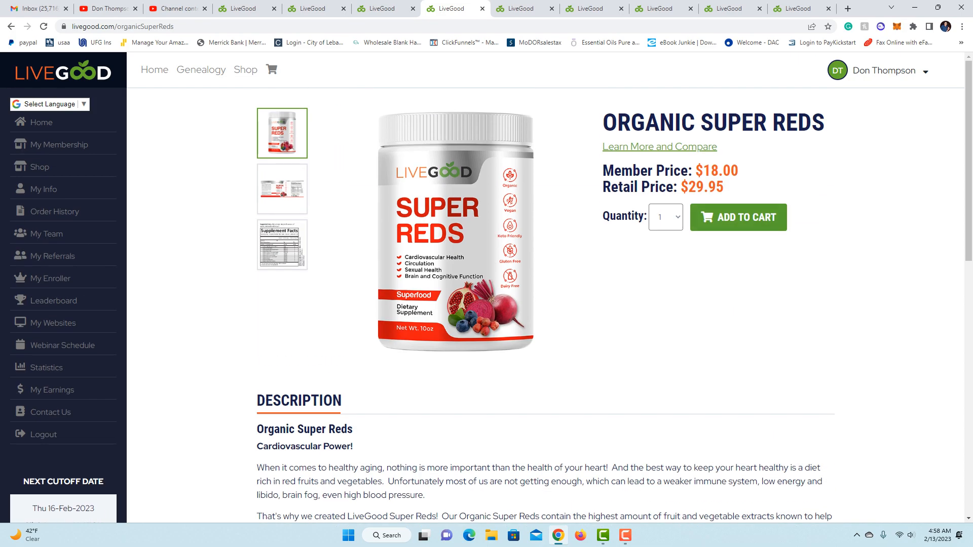
# Step: Go to the CBD Oil product page showing flavor, strength options and the $18.00 member price
pyautogui.click(658, 147)
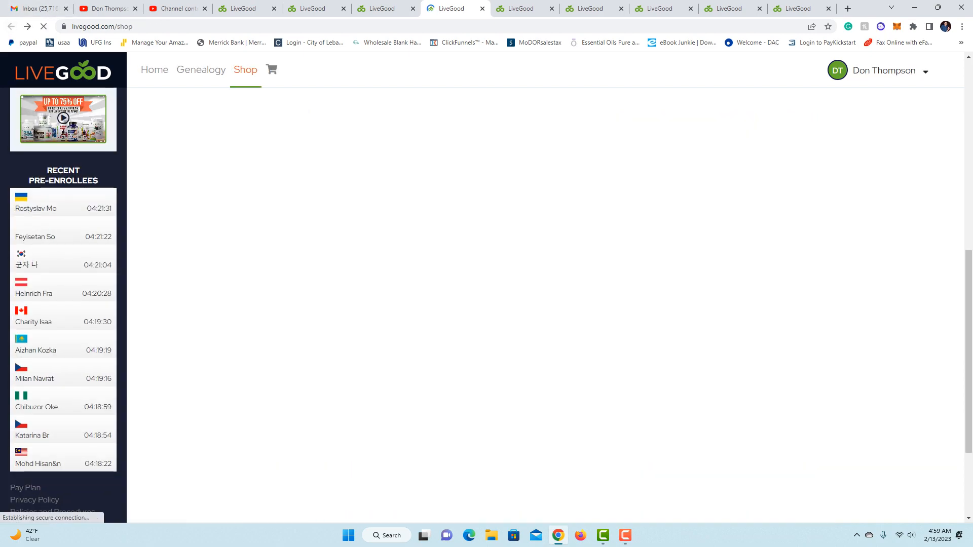
pyautogui.scroll(-3)
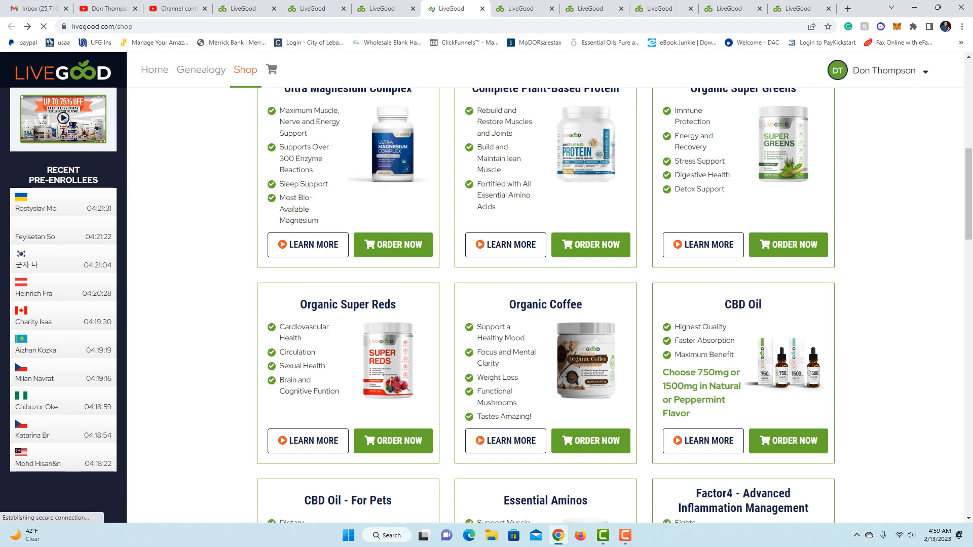
pyautogui.scroll(-3)
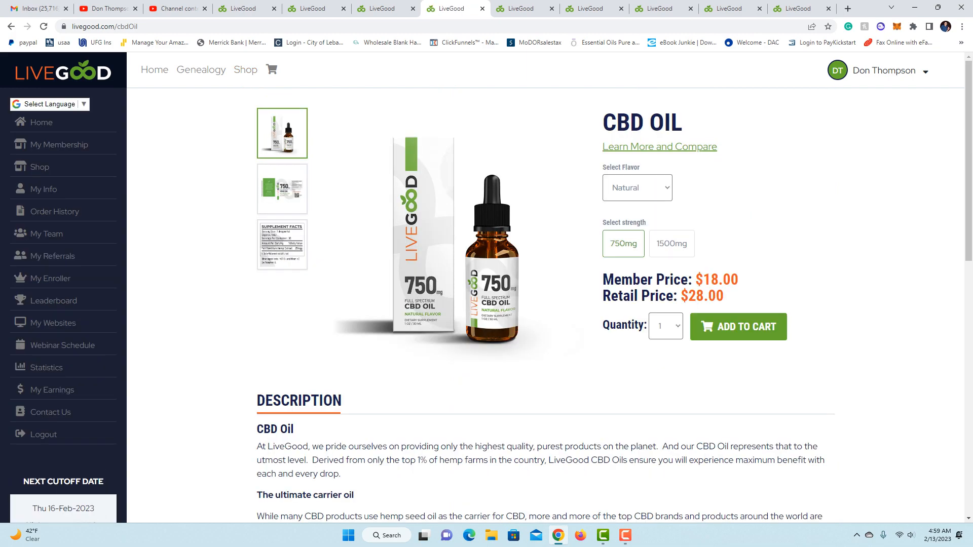
# Step: Scroll the CBD Oil page down to its description and product compare section
pyautogui.scroll(-3)
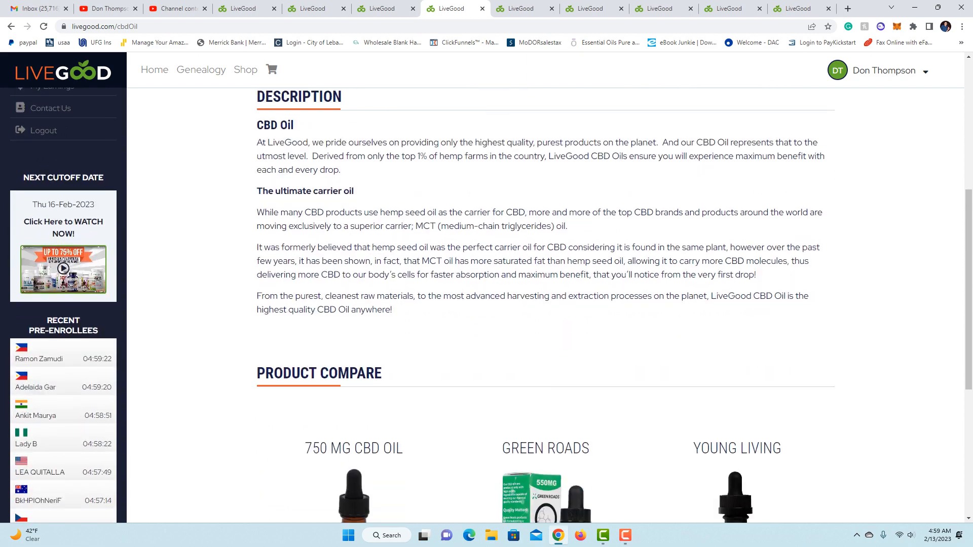
pyautogui.scroll(-3)
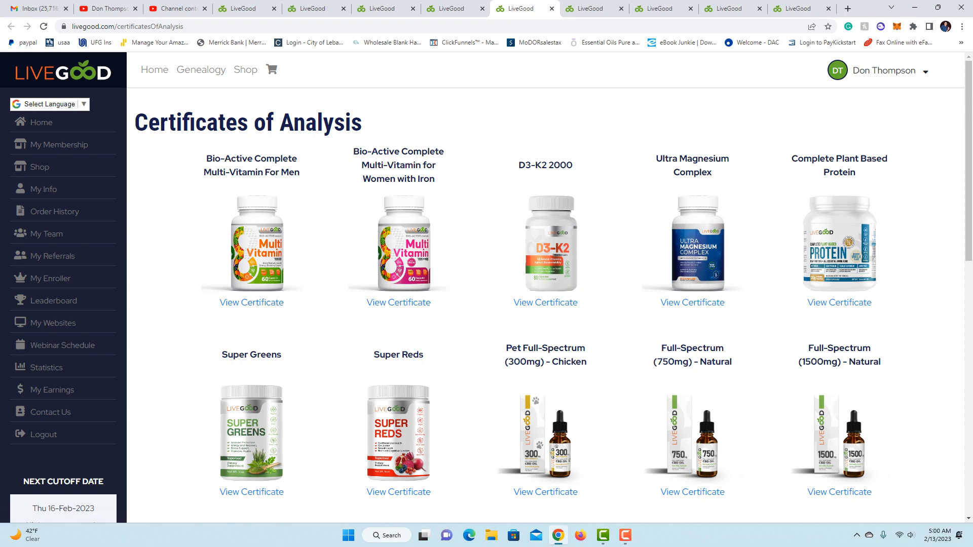
# Step: Scroll through the Certificates of Analysis product grid
pyautogui.scroll(-3)
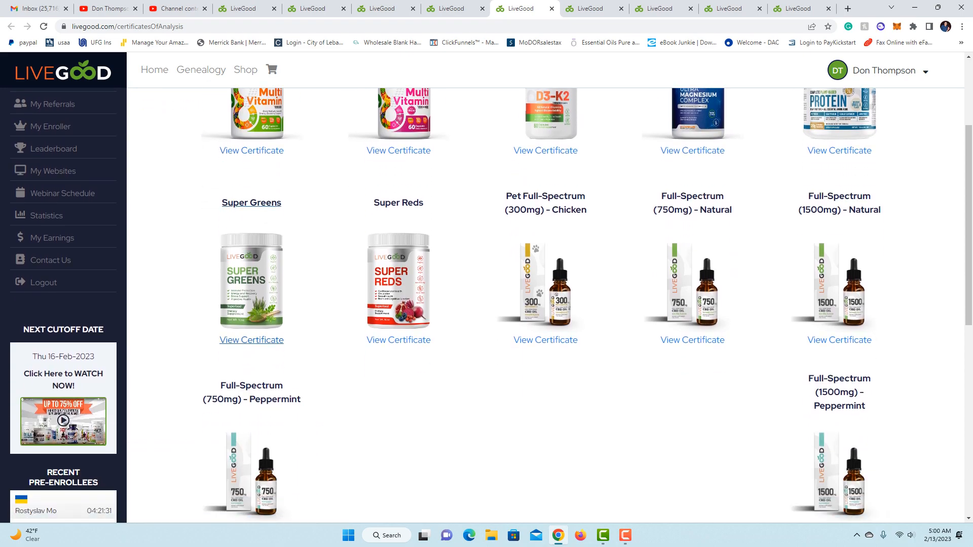
pyautogui.scroll(-3)
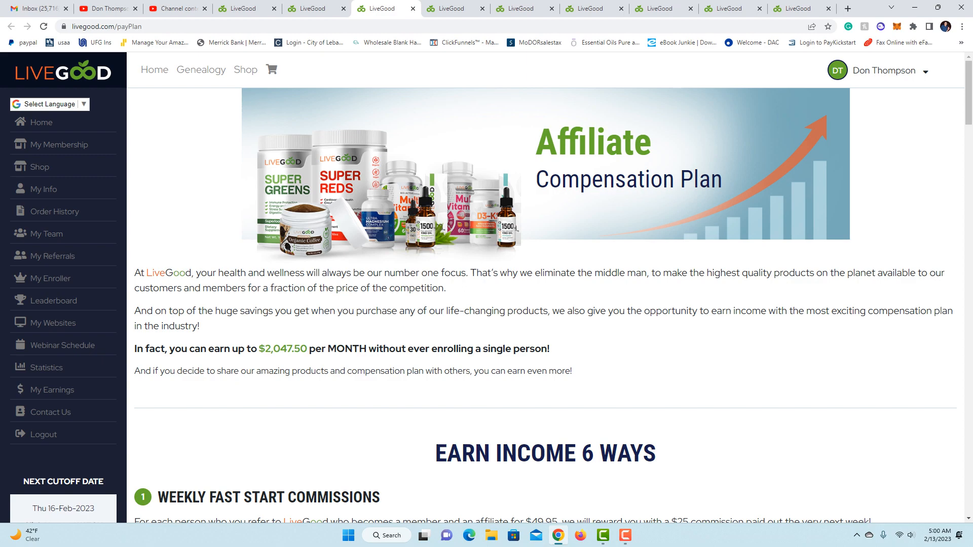
# Step: Review the Level/Rank commission table on the pay plan, then go to the Genealogy matrix
pyautogui.scroll(-3)
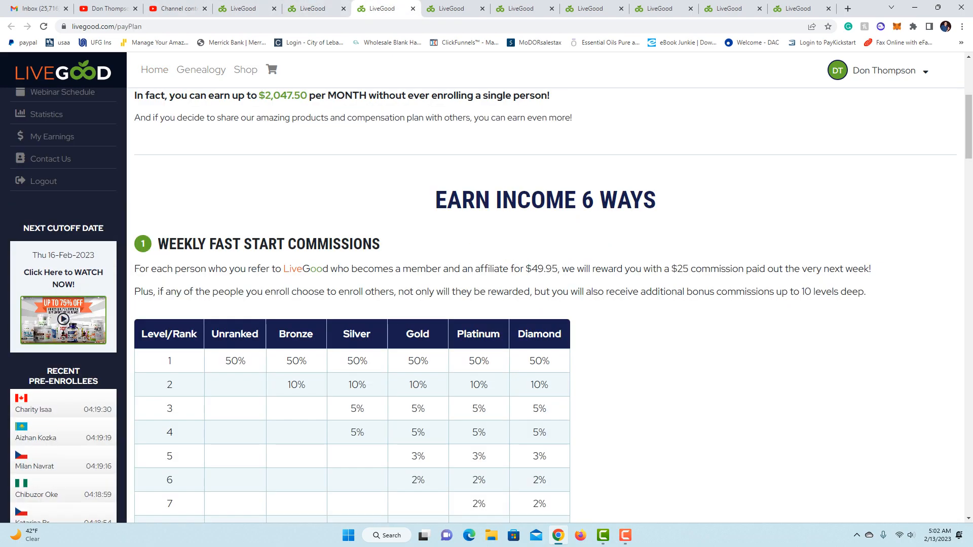
pyautogui.scroll(-3)
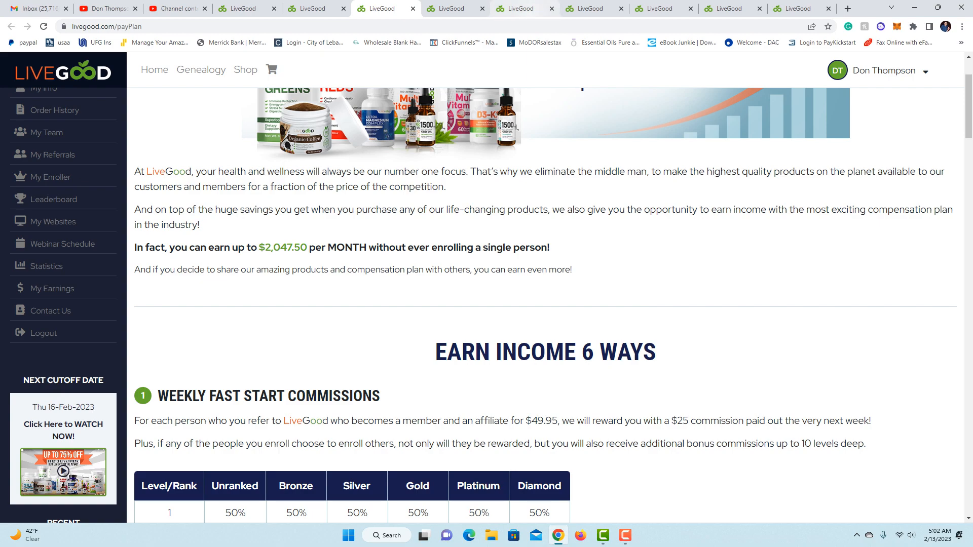
pyautogui.click(201, 69)
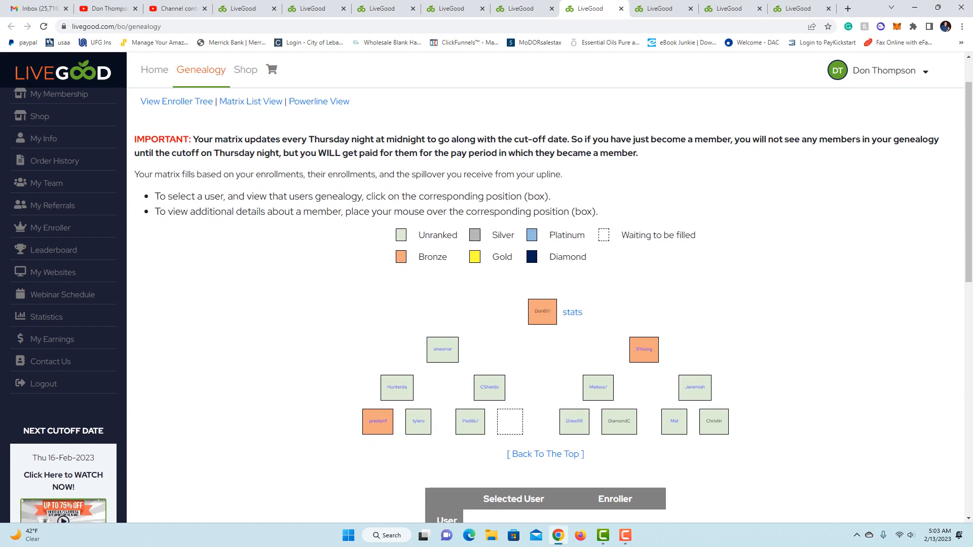
# Step: Bring the Certificates of Analysis page back up with its product certificate links
pyautogui.scroll(-3)
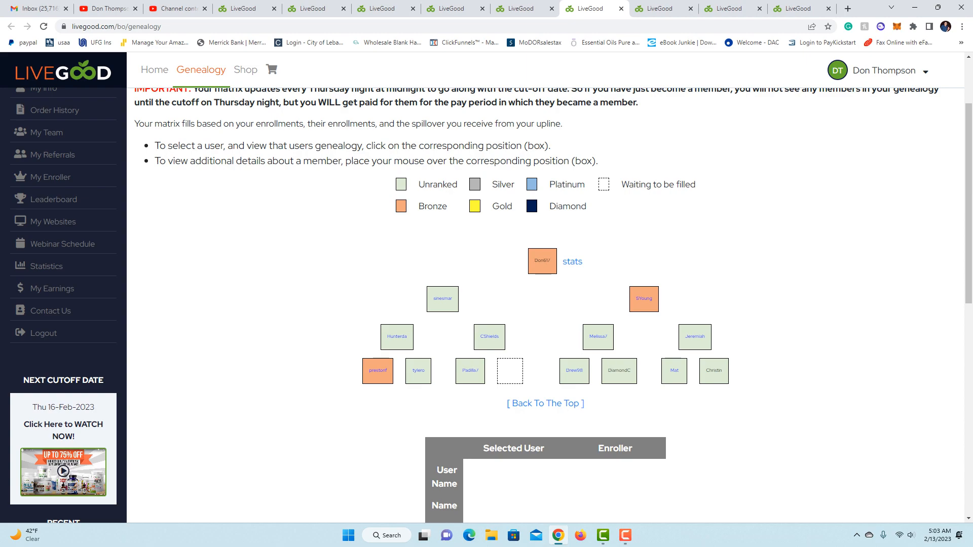
pyautogui.click(644, 299)
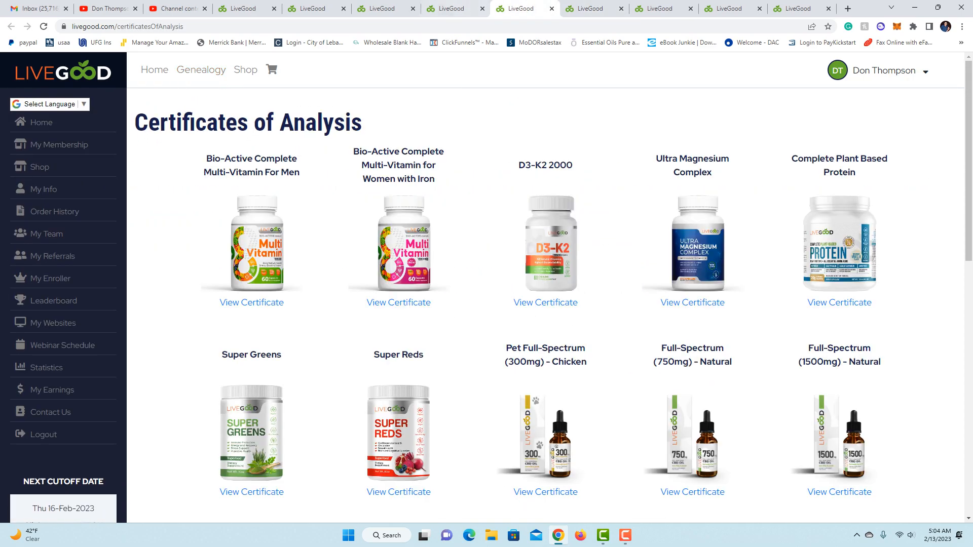
# Step: Return to the compensation plan and scroll to the Matrix Commissions table at 2.50% per level
pyautogui.click(385, 8)
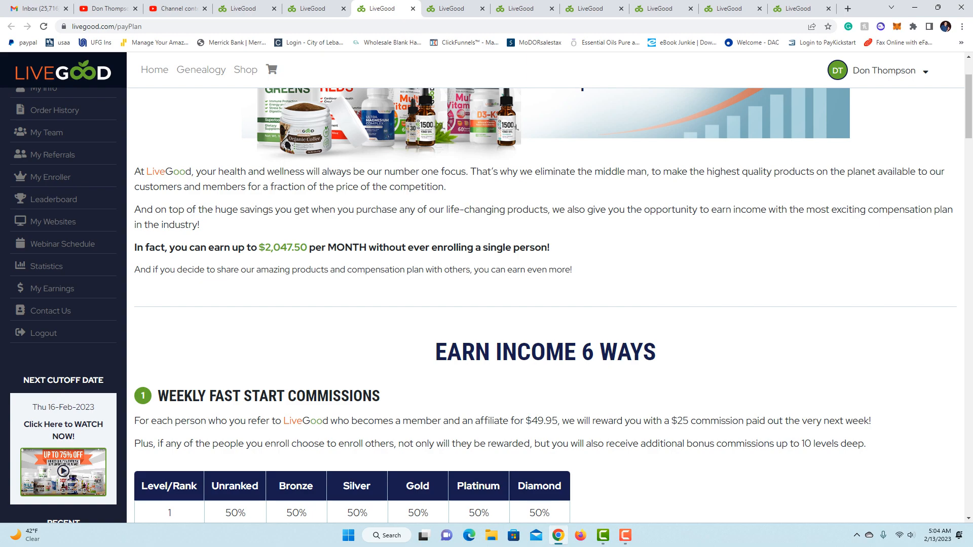
pyautogui.scroll(-3)
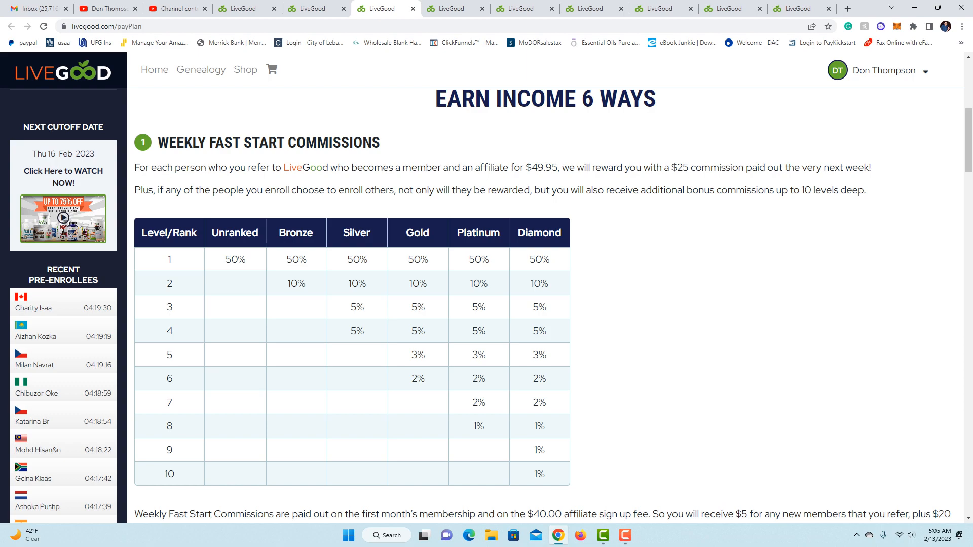
pyautogui.scroll(-3)
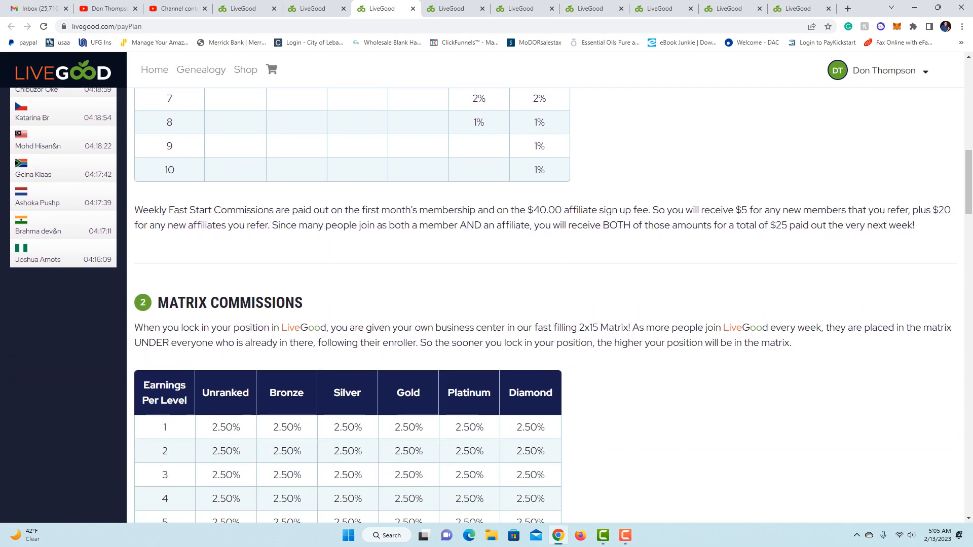
pyautogui.scroll(-3)
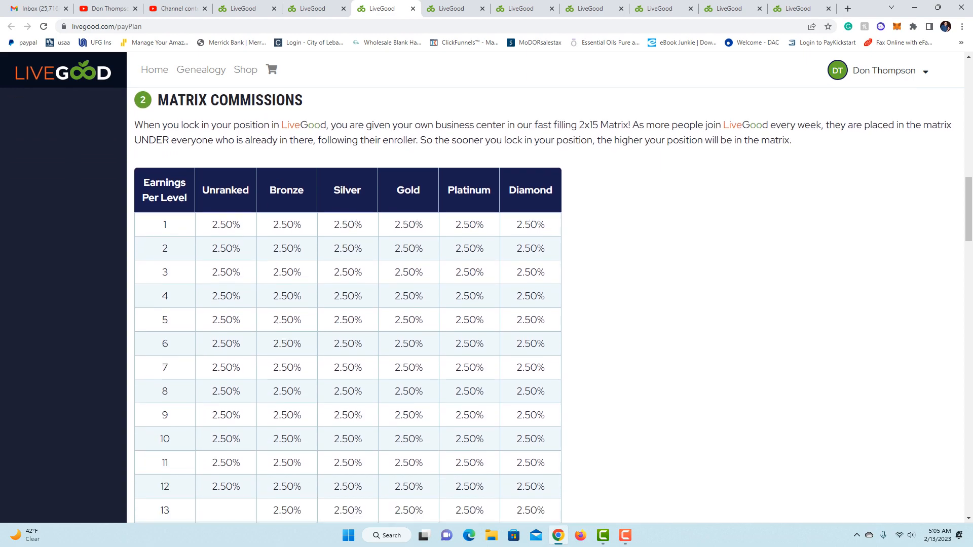
pyautogui.scroll(-3)
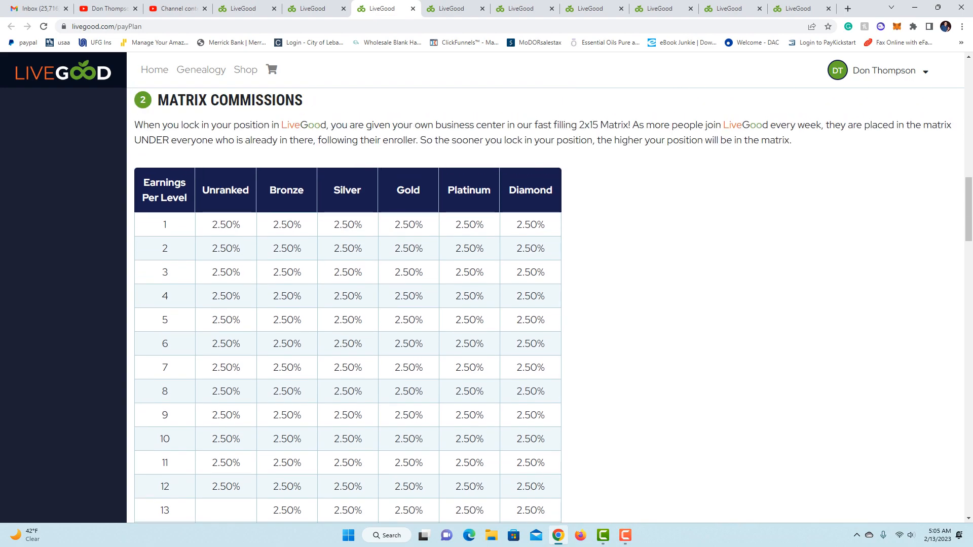
pyautogui.scroll(-3)
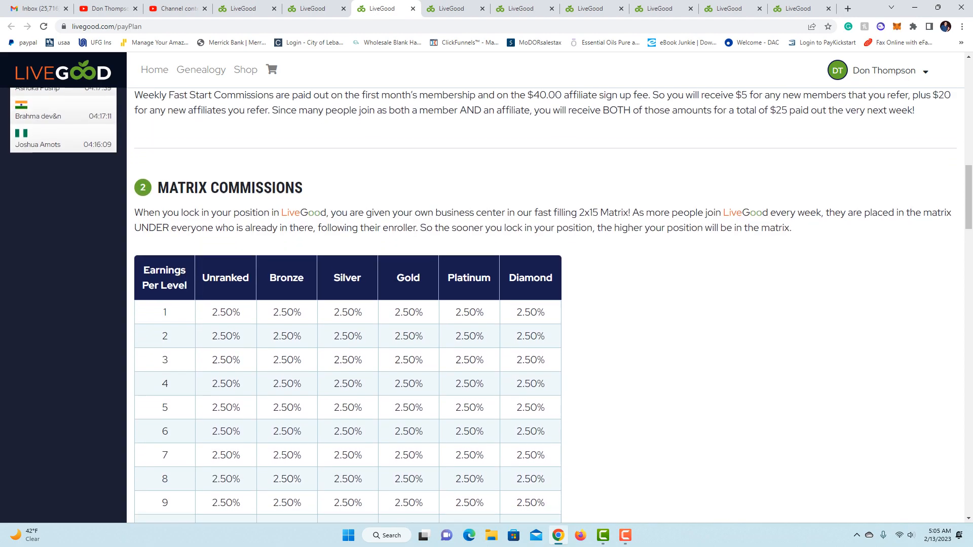
pyautogui.scroll(-3)
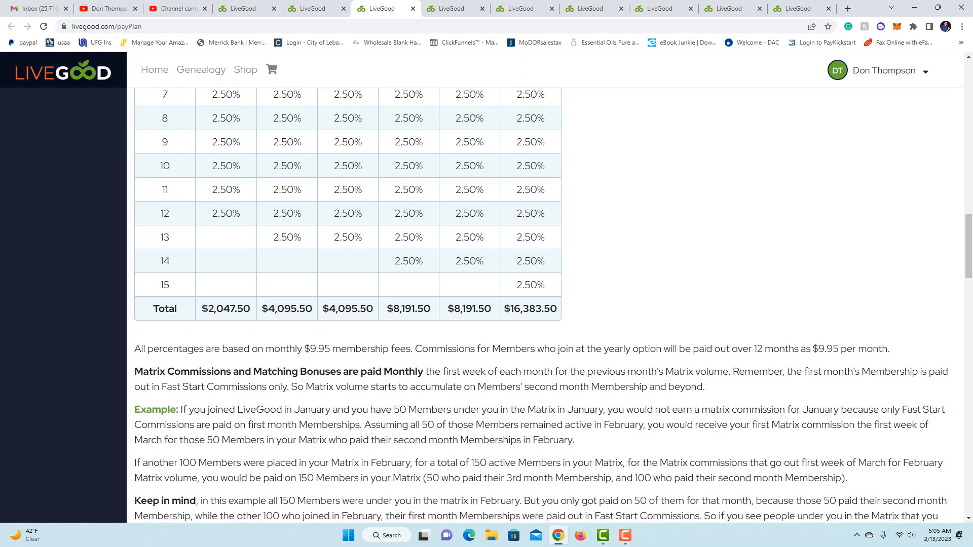
pyautogui.scroll(-3)
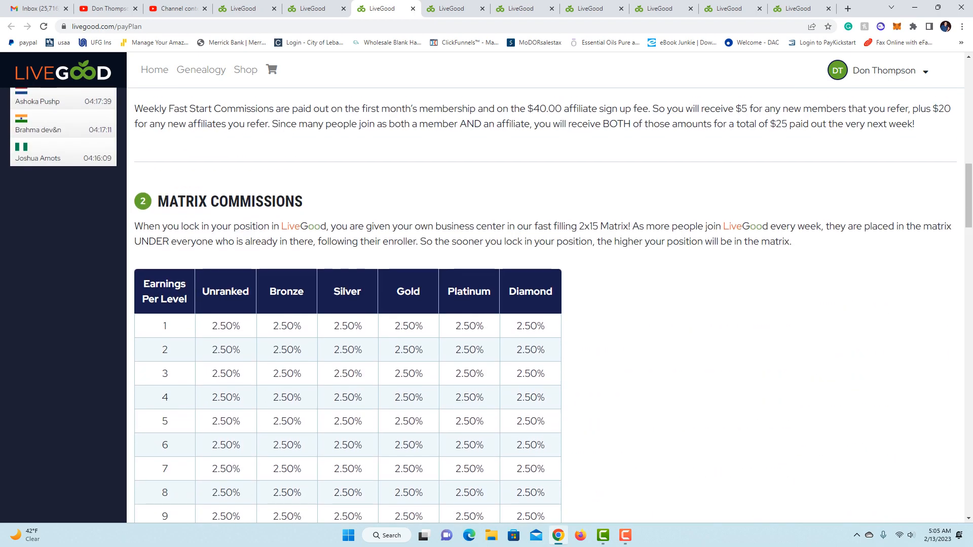
pyautogui.scroll(3)
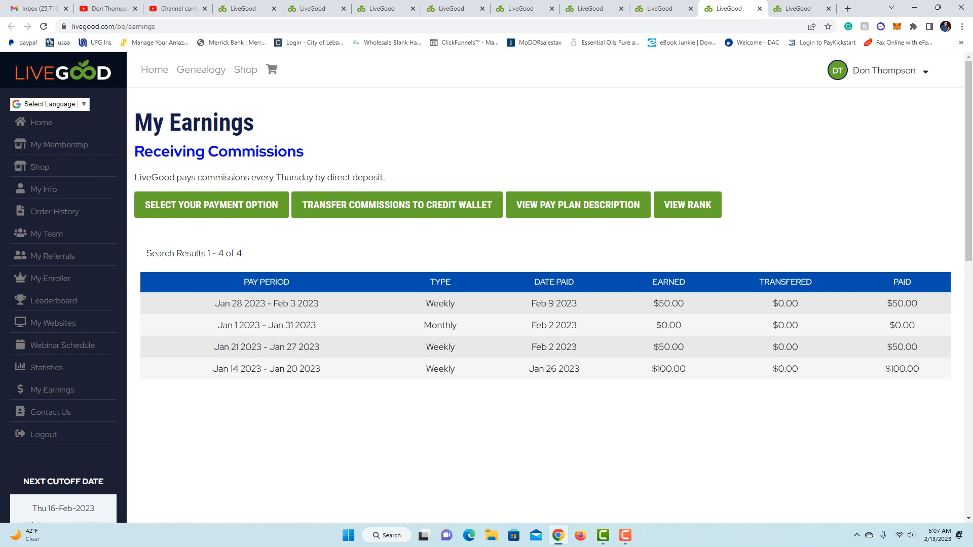
# Step: Switch from My Earnings to the Genealogy page with the matrix tree and rank legend
pyautogui.click(201, 69)
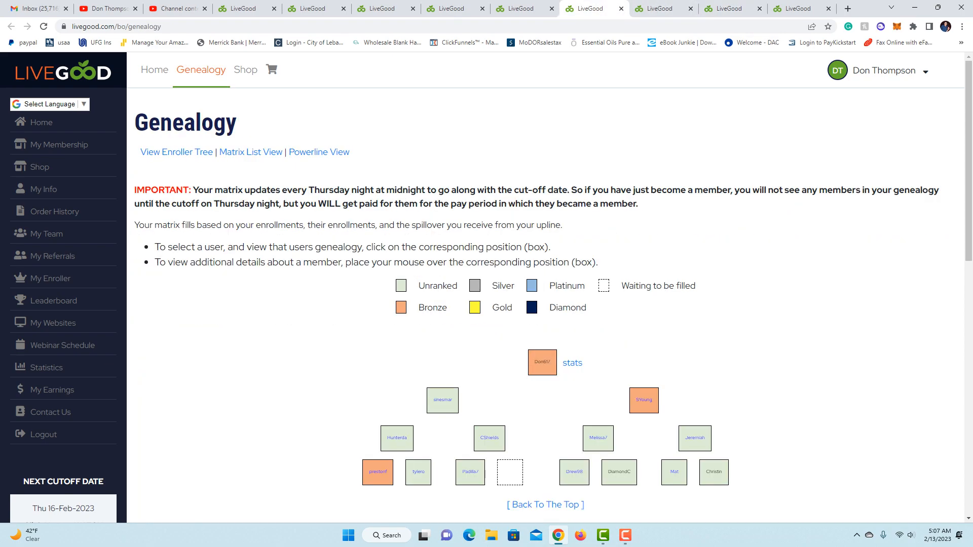